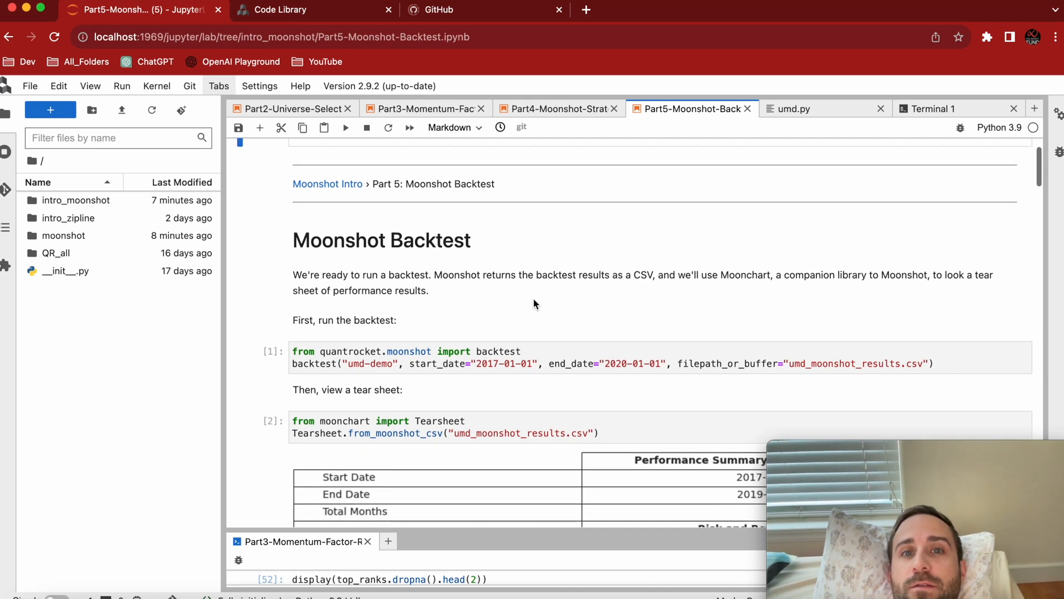
Glance at umd.py, then return to the Part 5 notebook and select the backtest cell.
scroll(down, 3)
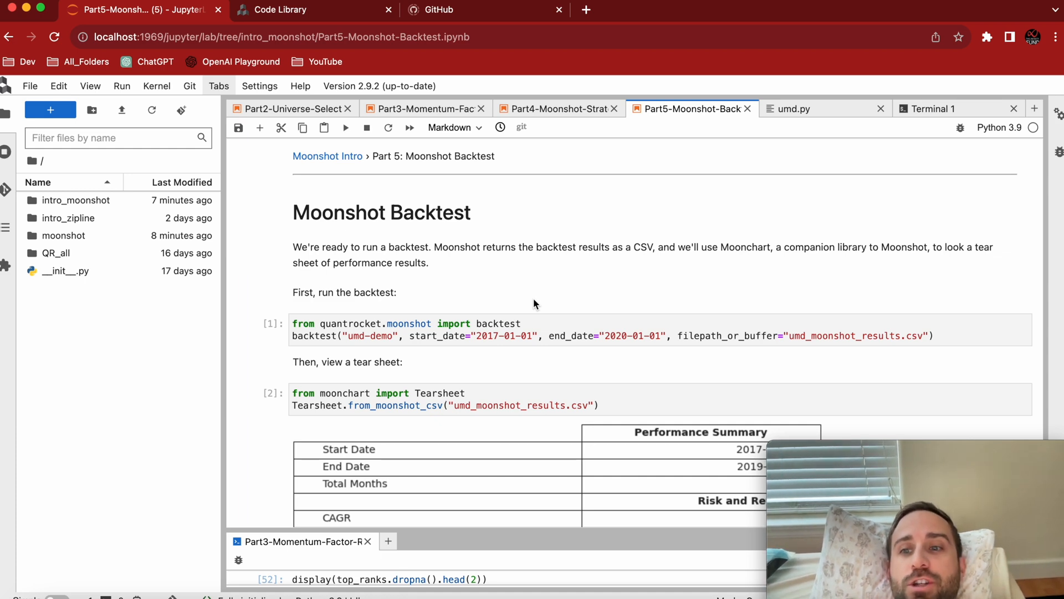
click(791, 108)
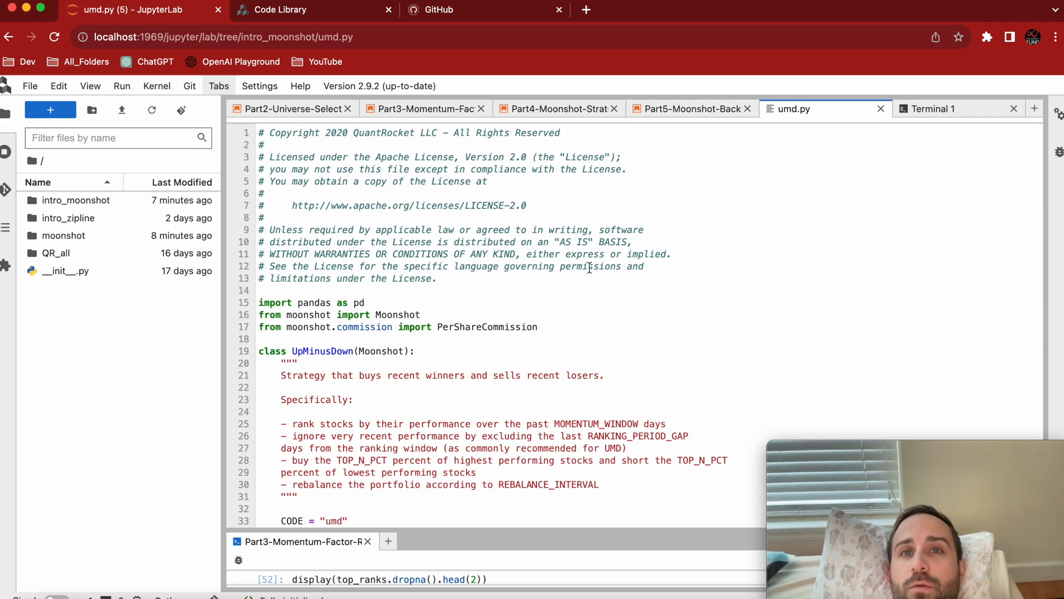
click(687, 108)
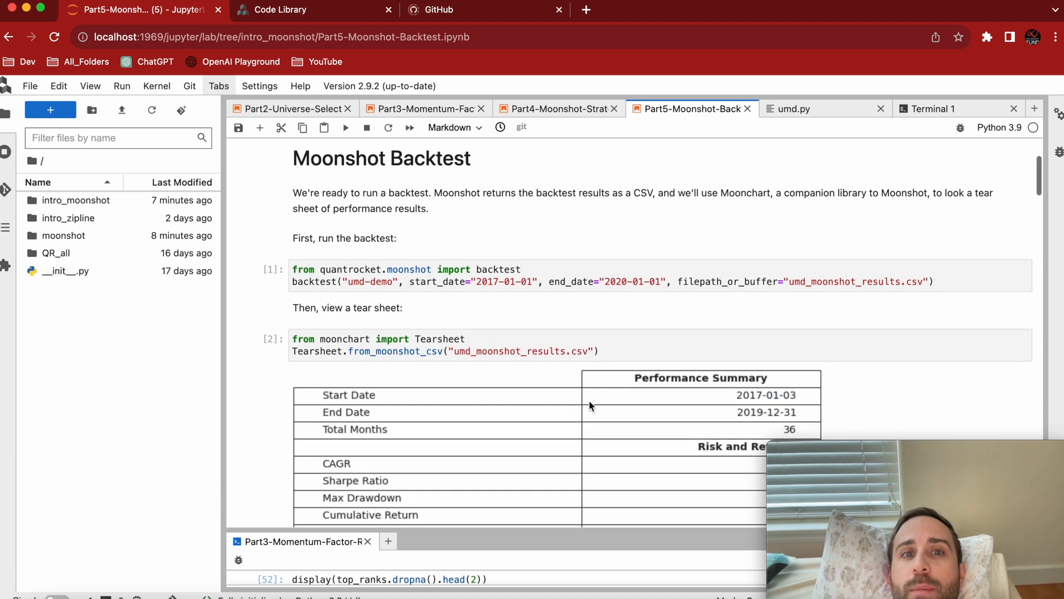
click(505, 269)
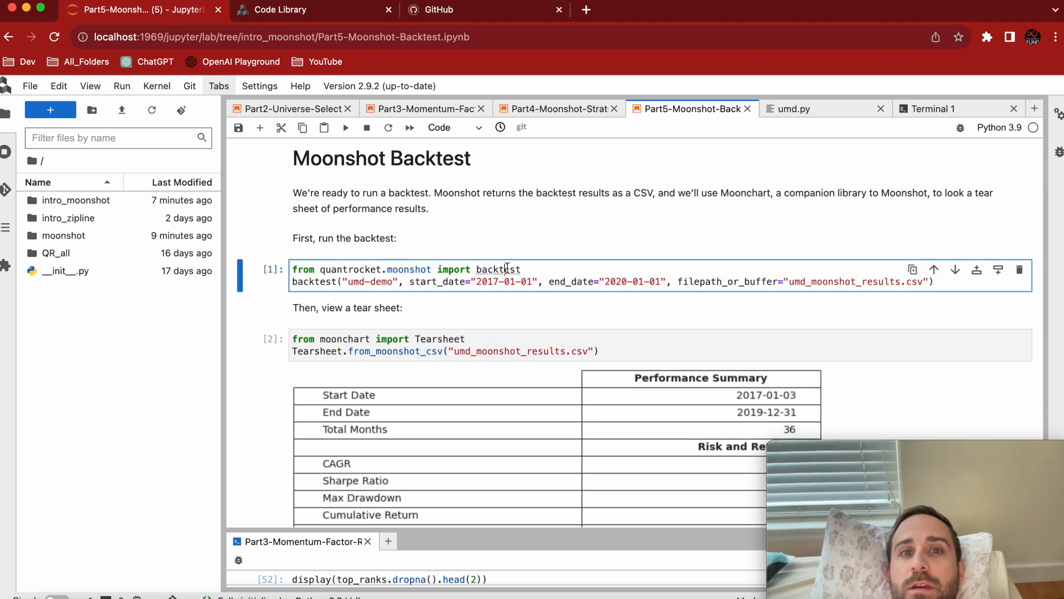
double_click(498, 269)
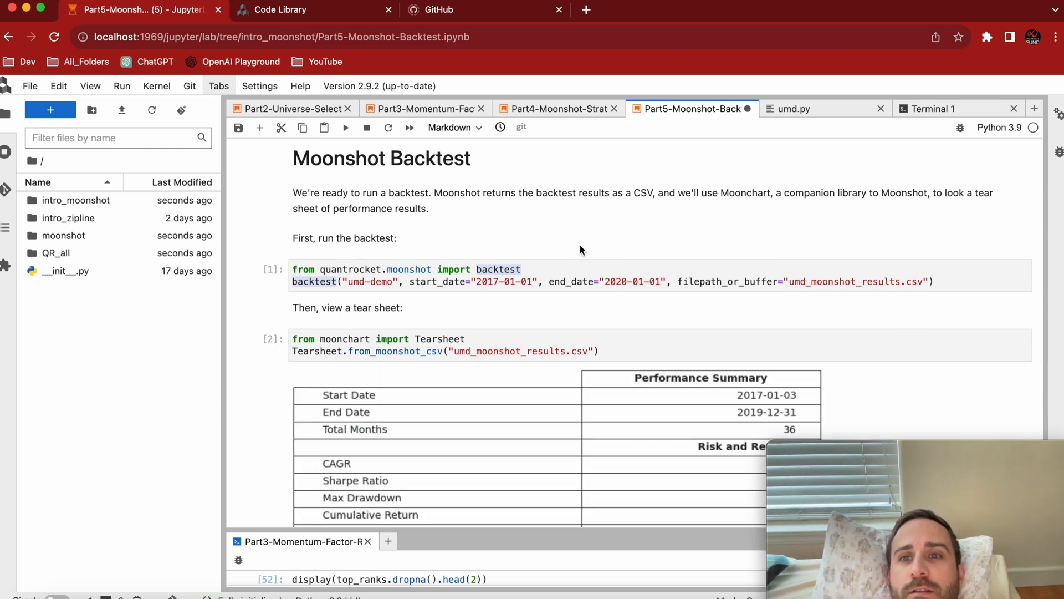
scroll(down, 3)
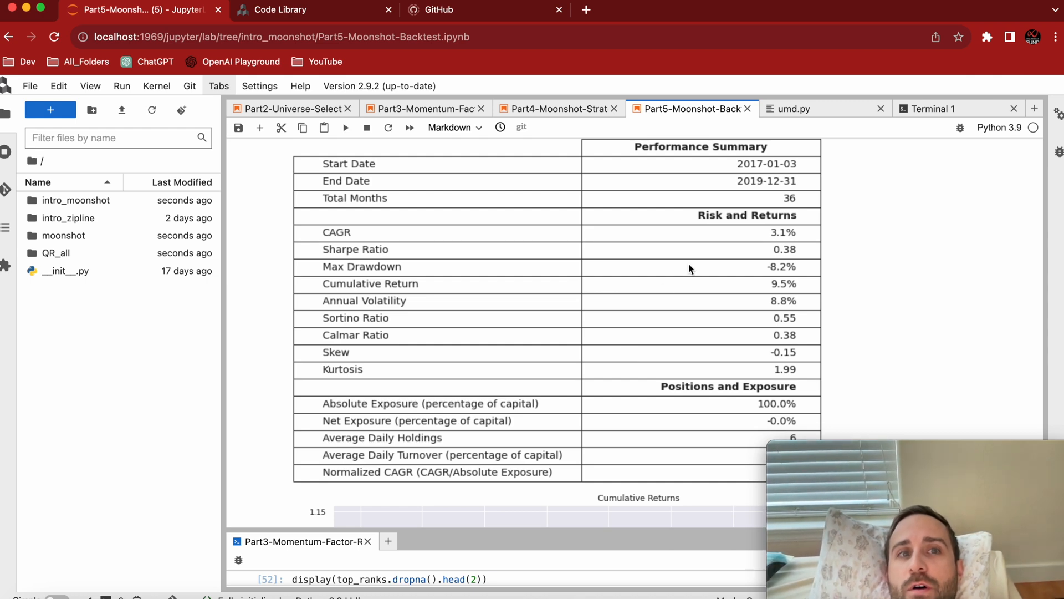
mouse_move(786, 240)
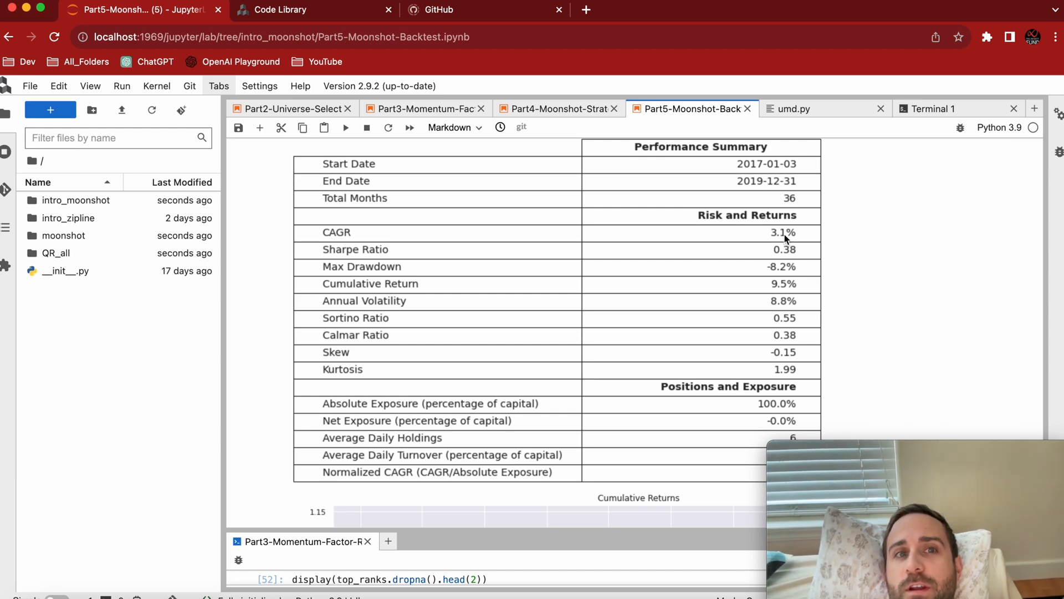
mouse_move(785, 272)
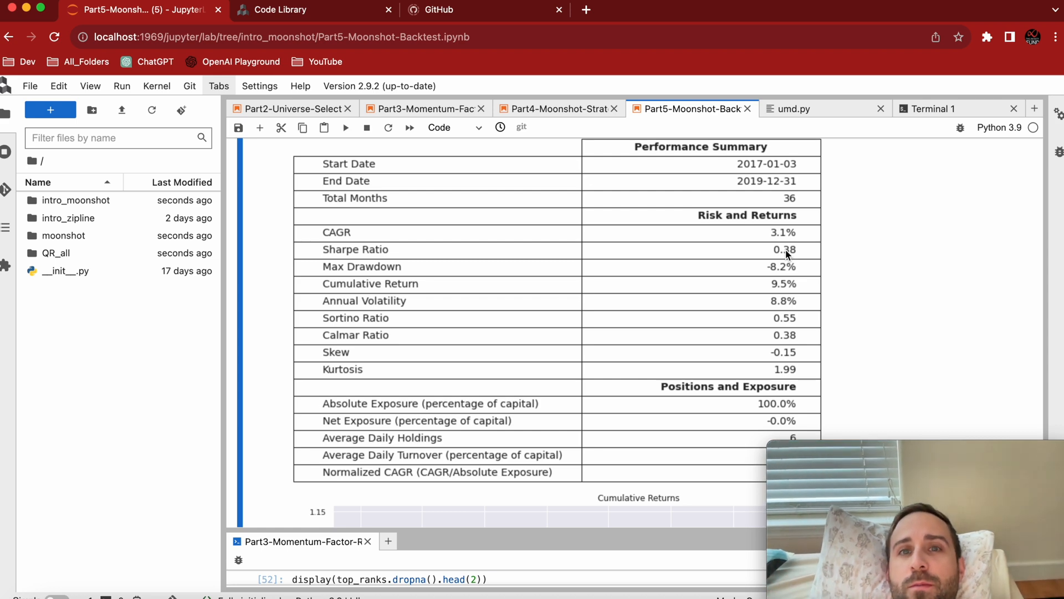
mouse_move(770, 299)
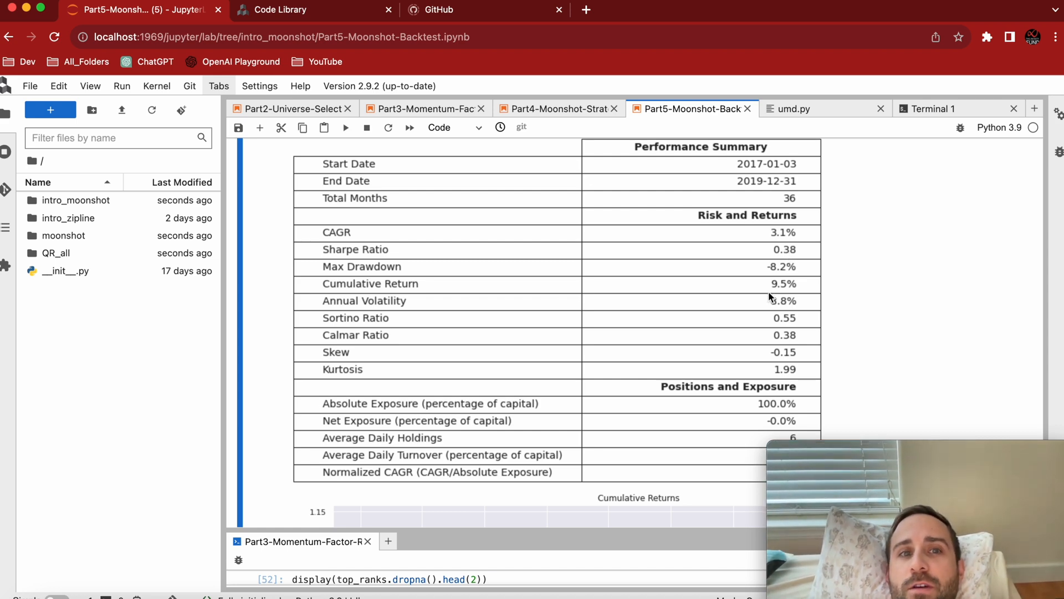
scroll(down, 3)
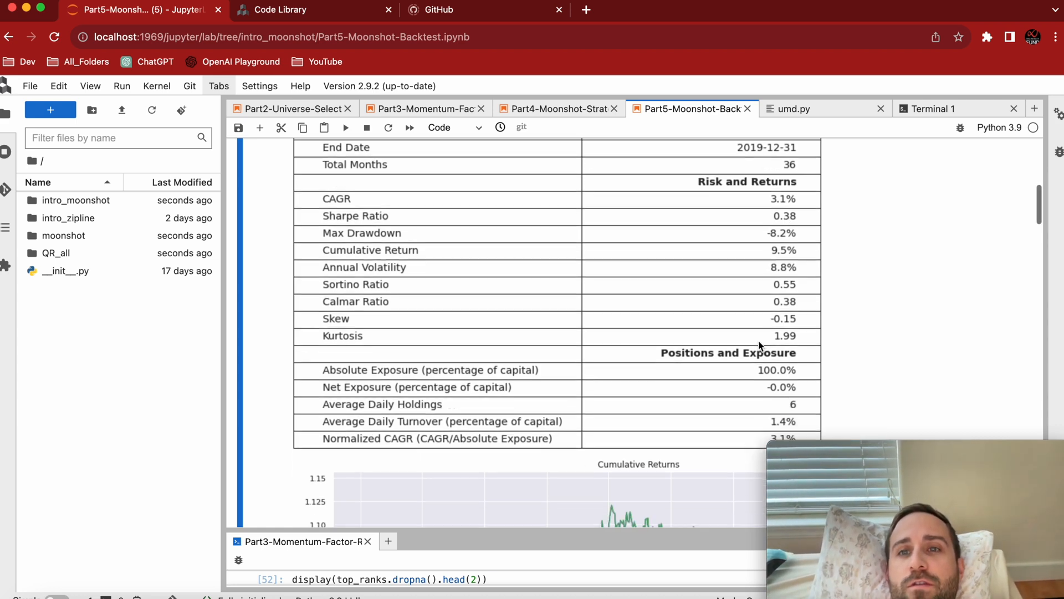
scroll(down, 3)
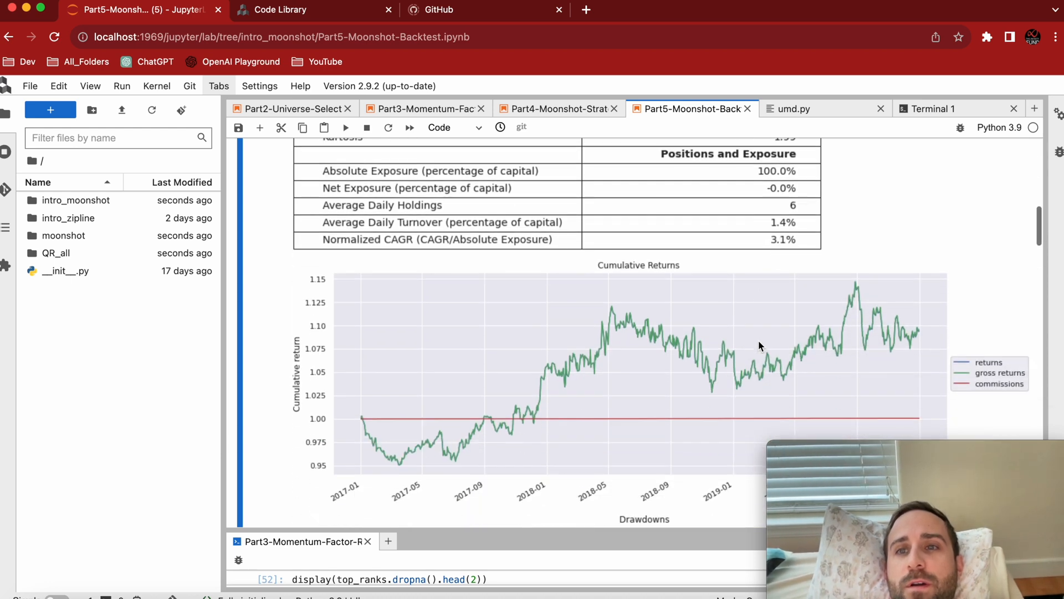
scroll(down, 3)
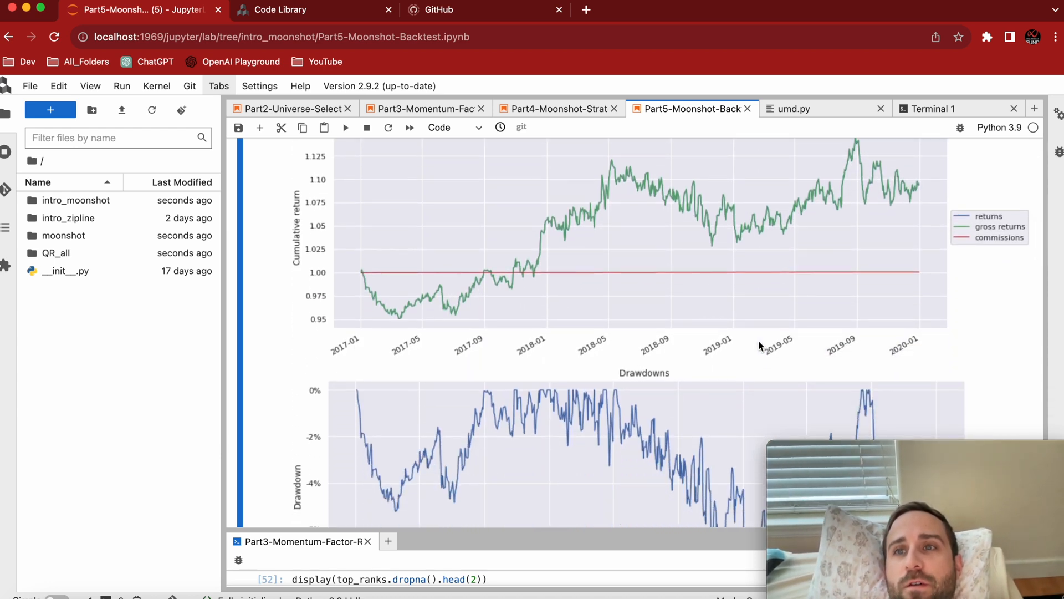
mouse_move(966, 251)
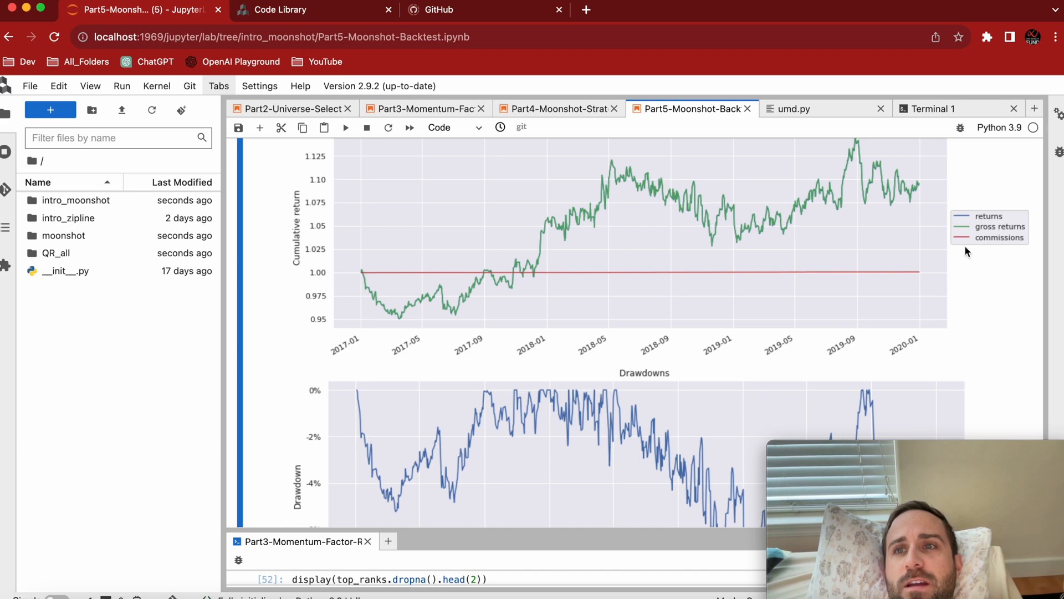
scroll(down, 3)
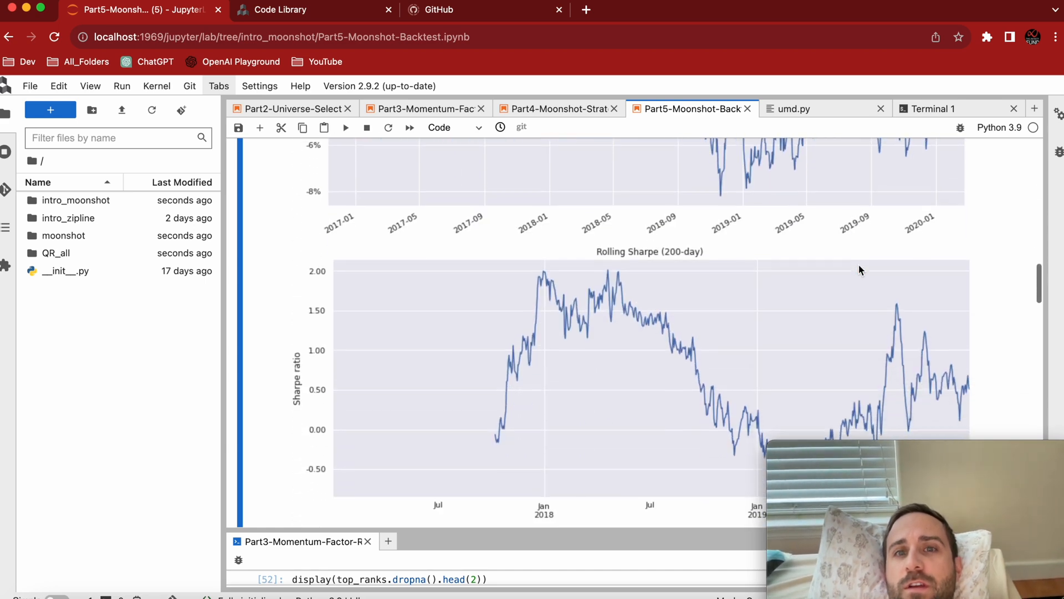
scroll(down, 3)
text(BENCHMARK =)
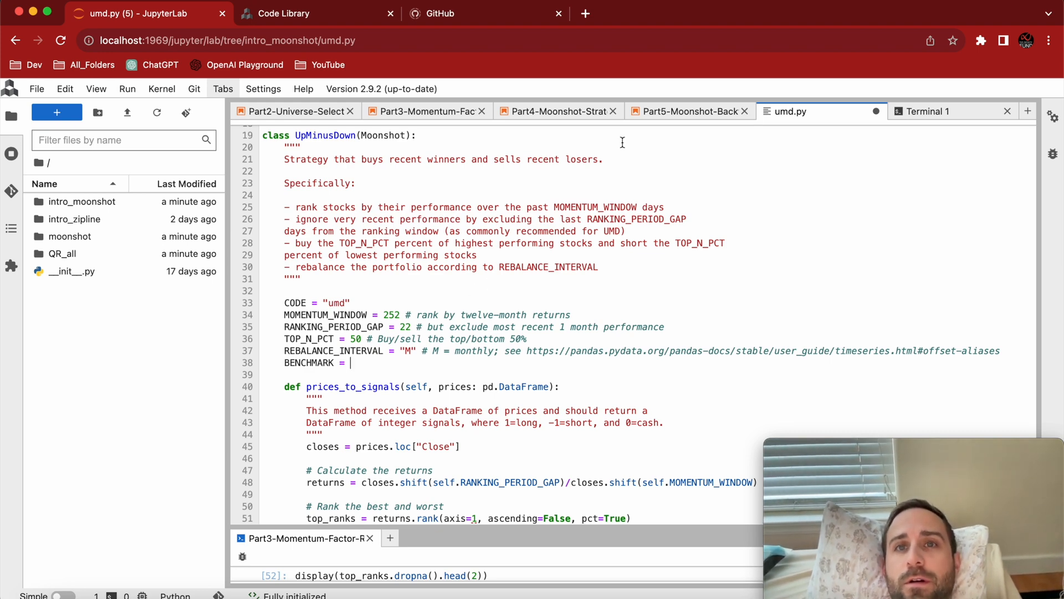
Enter FIBBG000B9XRY4 as the BENCHMARK value in umd.py.
text("FIBBG000B9XRY4)
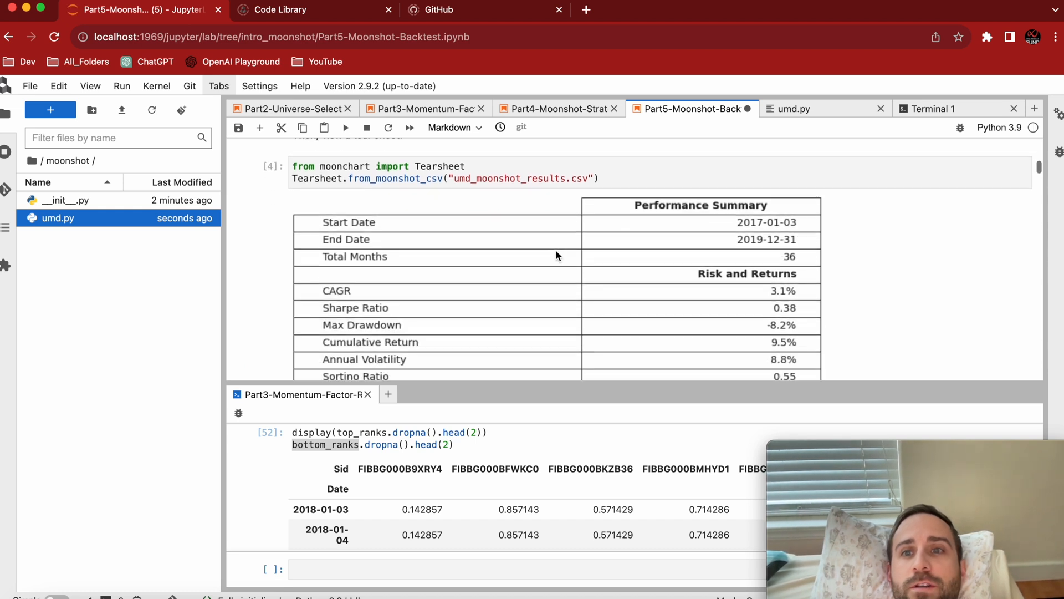
Scroll down to the tear sheet's exposure figures and cumulative-returns-versus-benchmark chart.
scroll(down, 3)
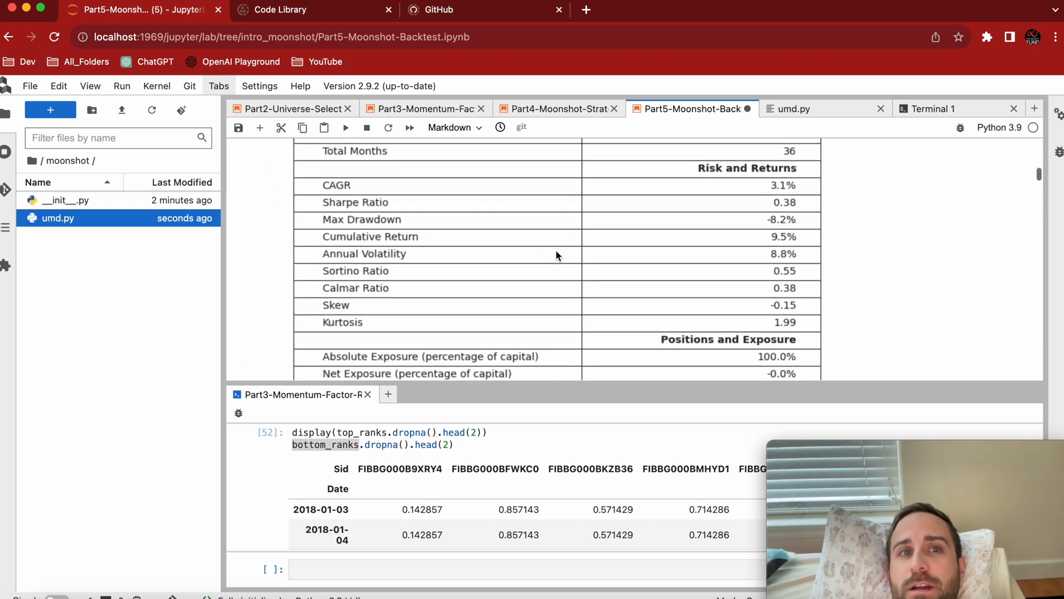
scroll(down, 3)
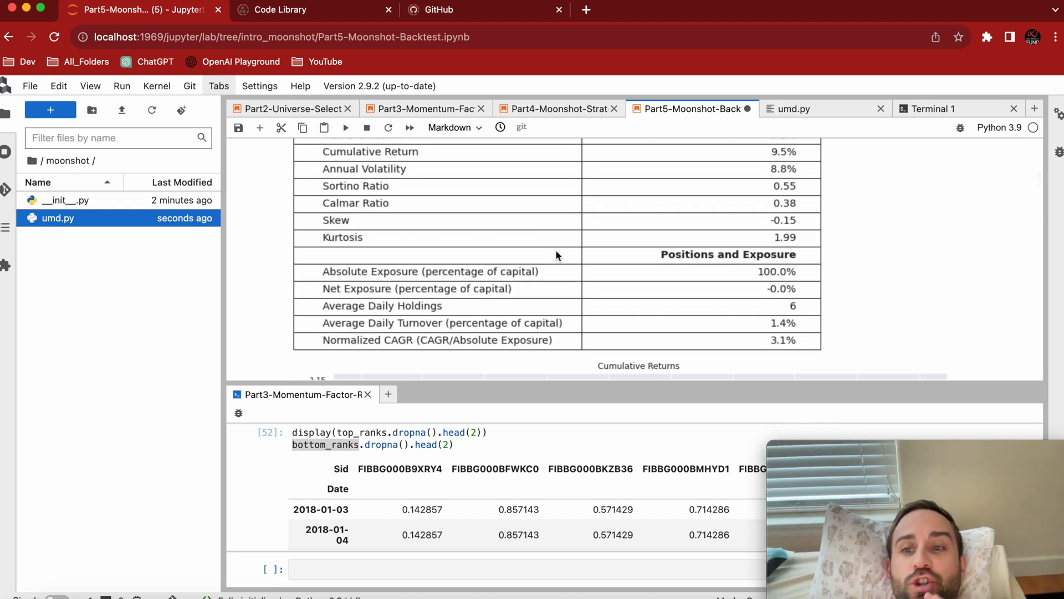
scroll(down, 3)
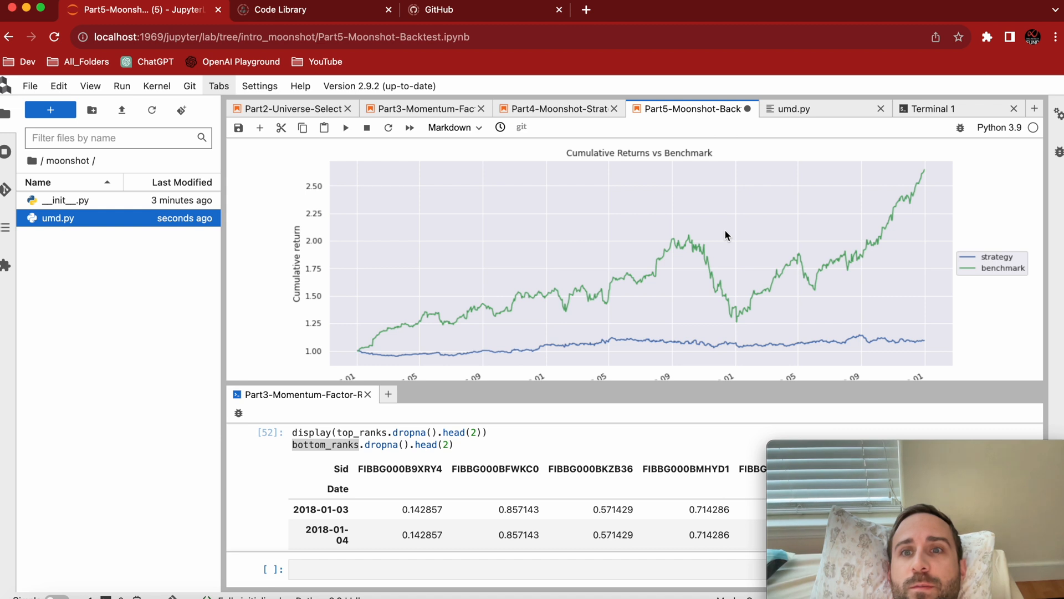
mouse_move(726, 299)
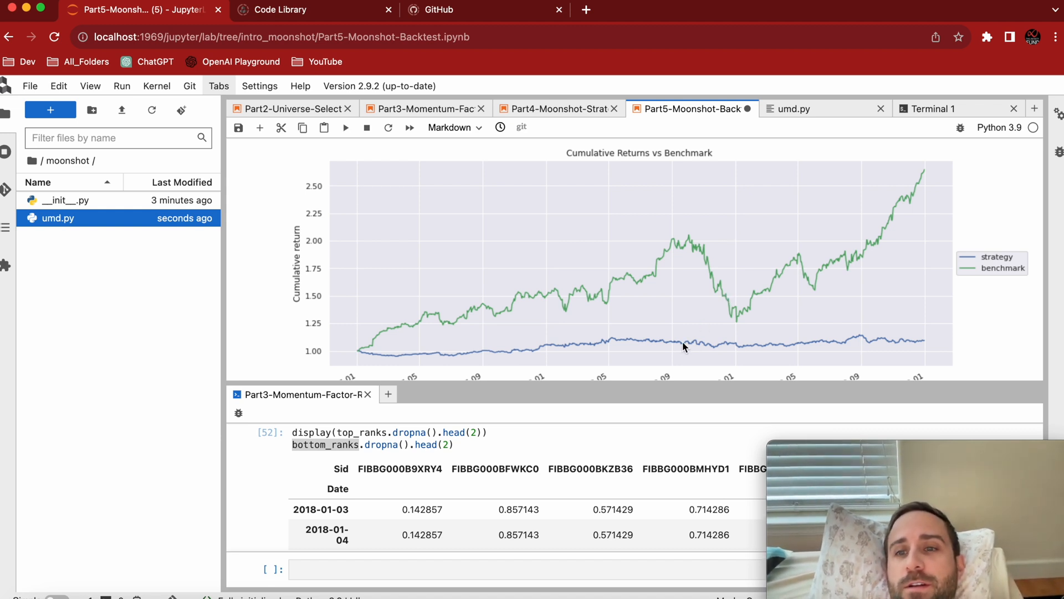
mouse_move(572, 300)
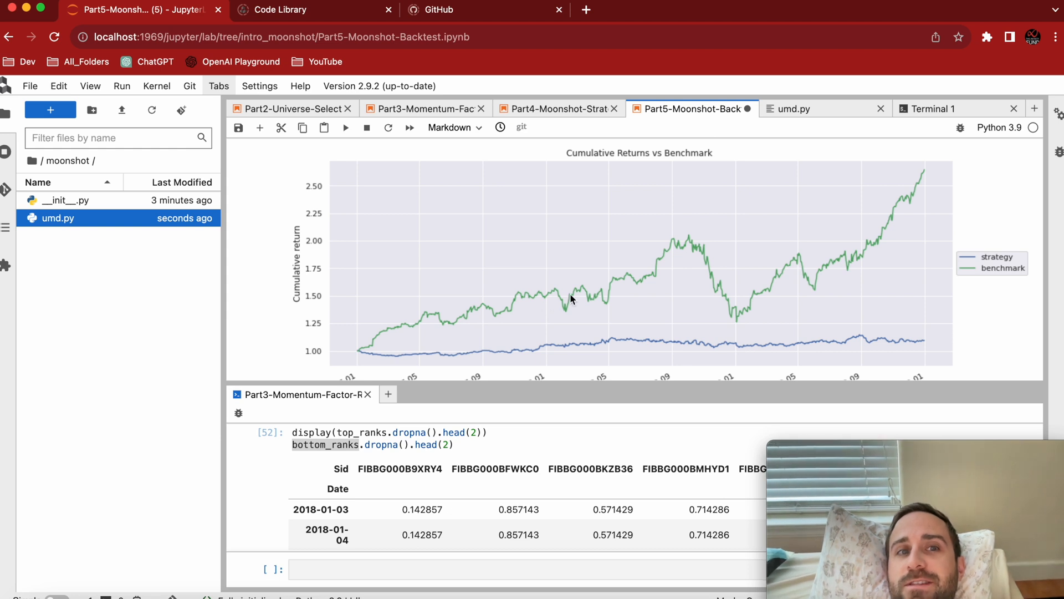
scroll(down, 3)
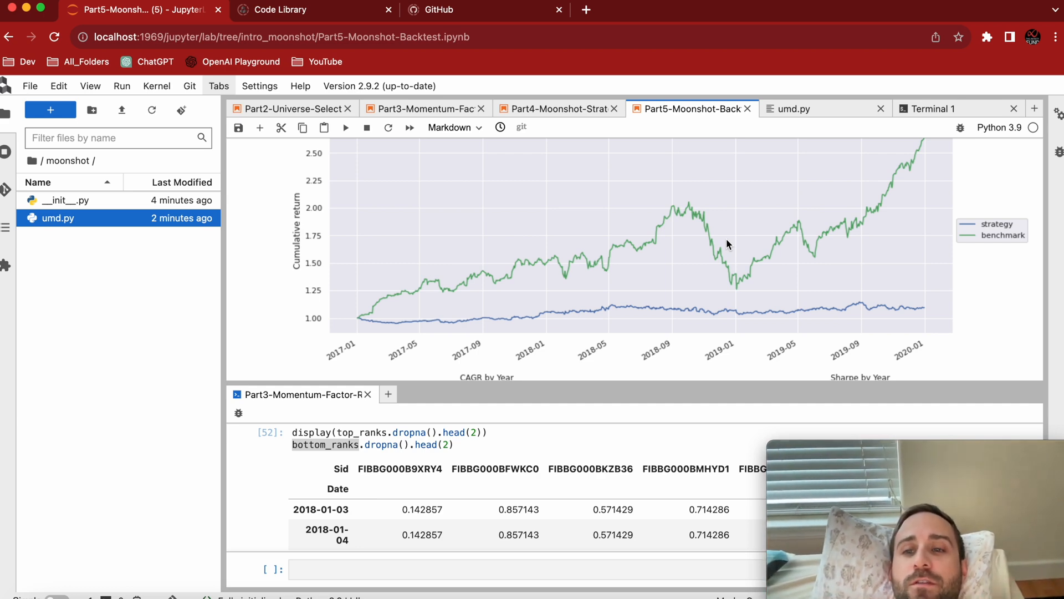
scroll(down, 3)
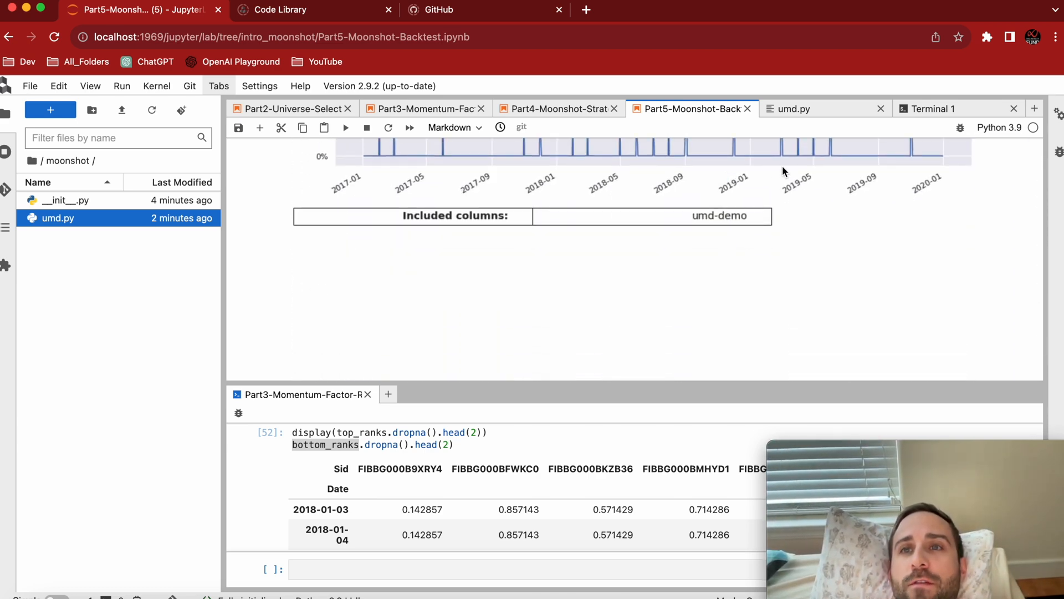
Check MOMENTUM_WINDOW (252) in umd.py, then open Part6-Moonshot-Parameter-Scans.
click(826, 109)
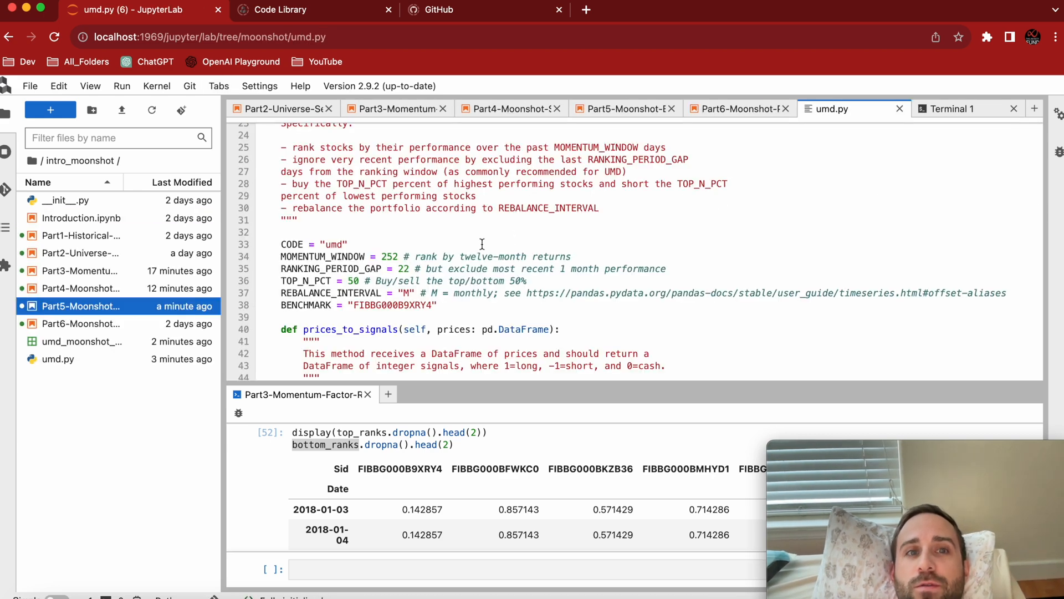
double_click(403, 268)
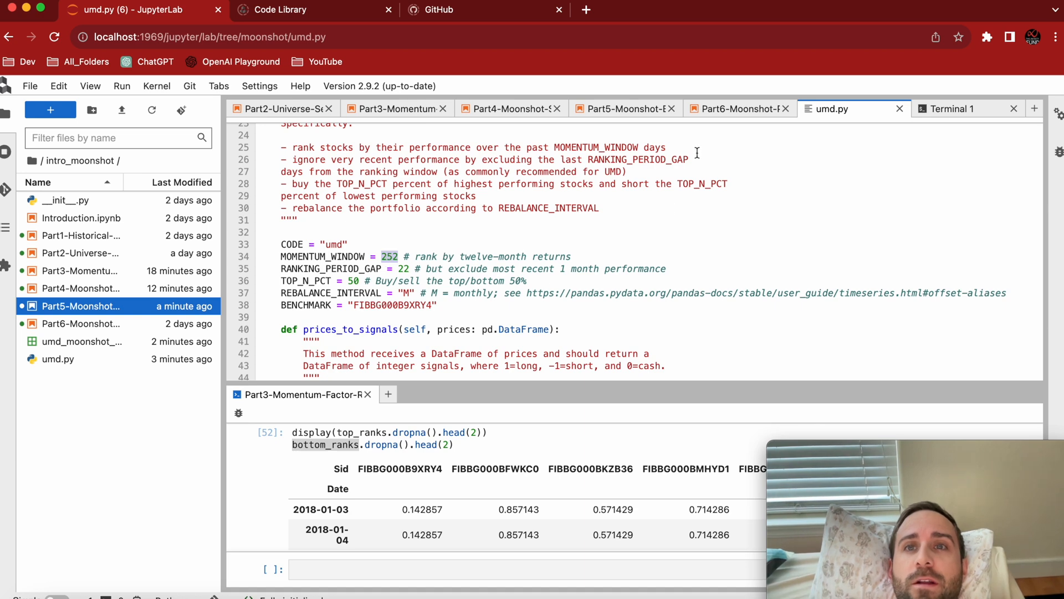
click(736, 108)
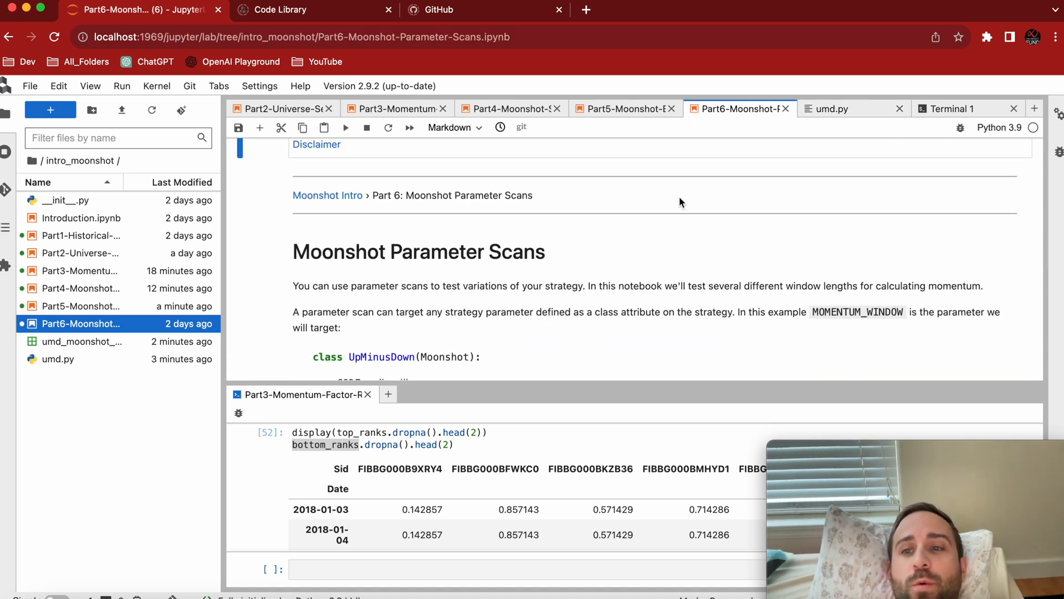